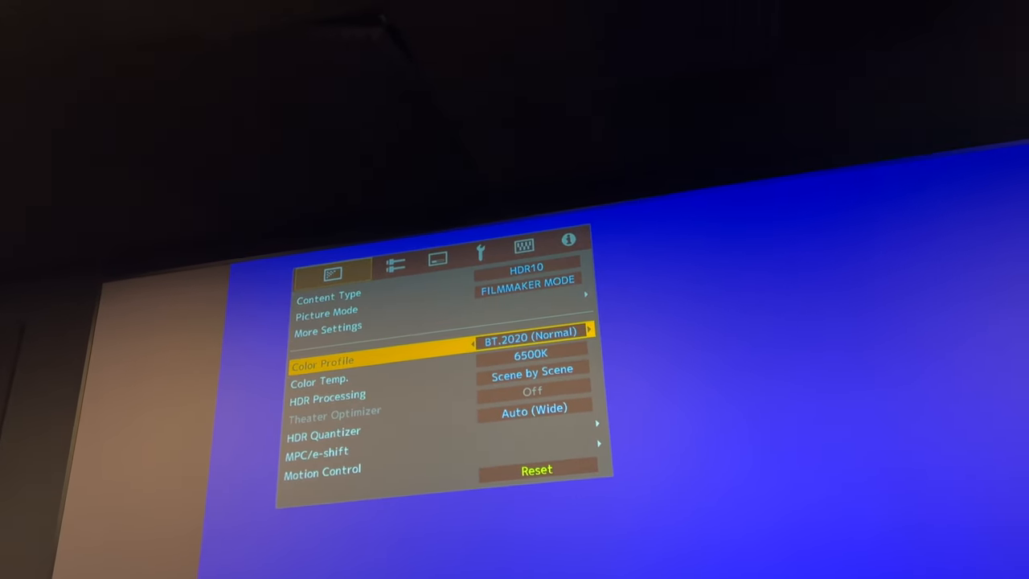
Step: Move down the Picture menu past HDR Processing toward the MPC/e-shift settings
{"action": "key", "text": "Down"}
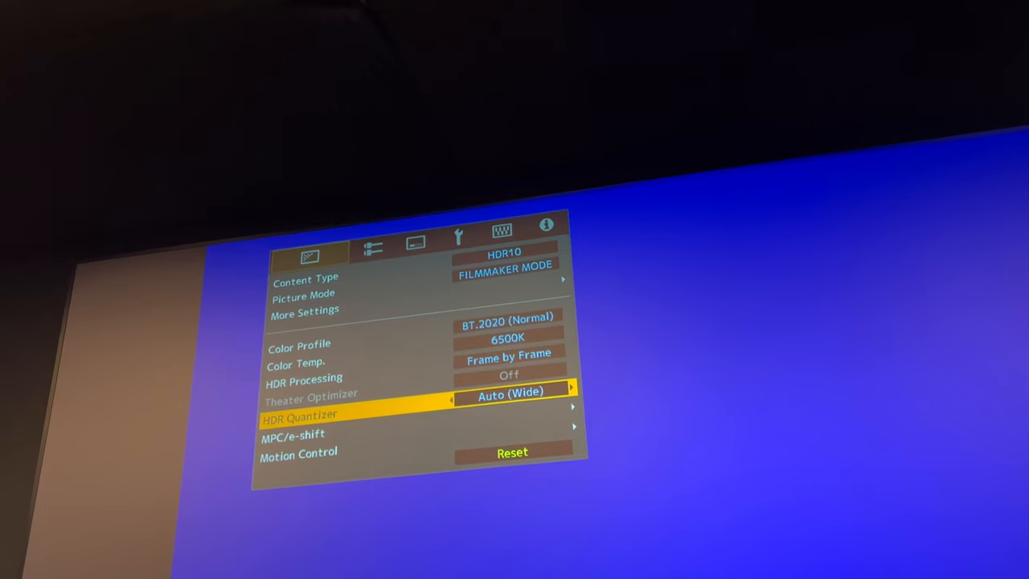
{"action": "key", "text": "Down"}
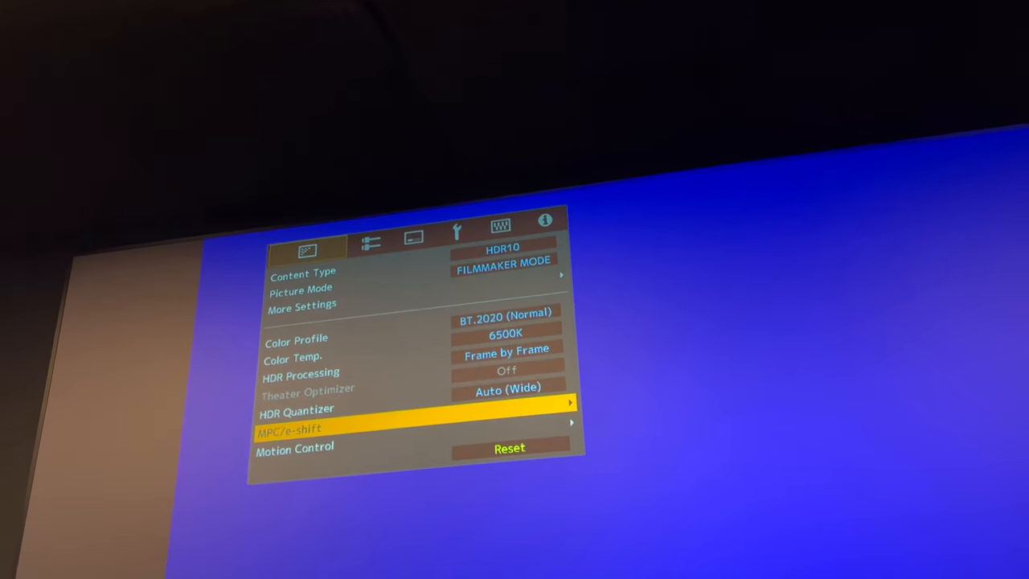